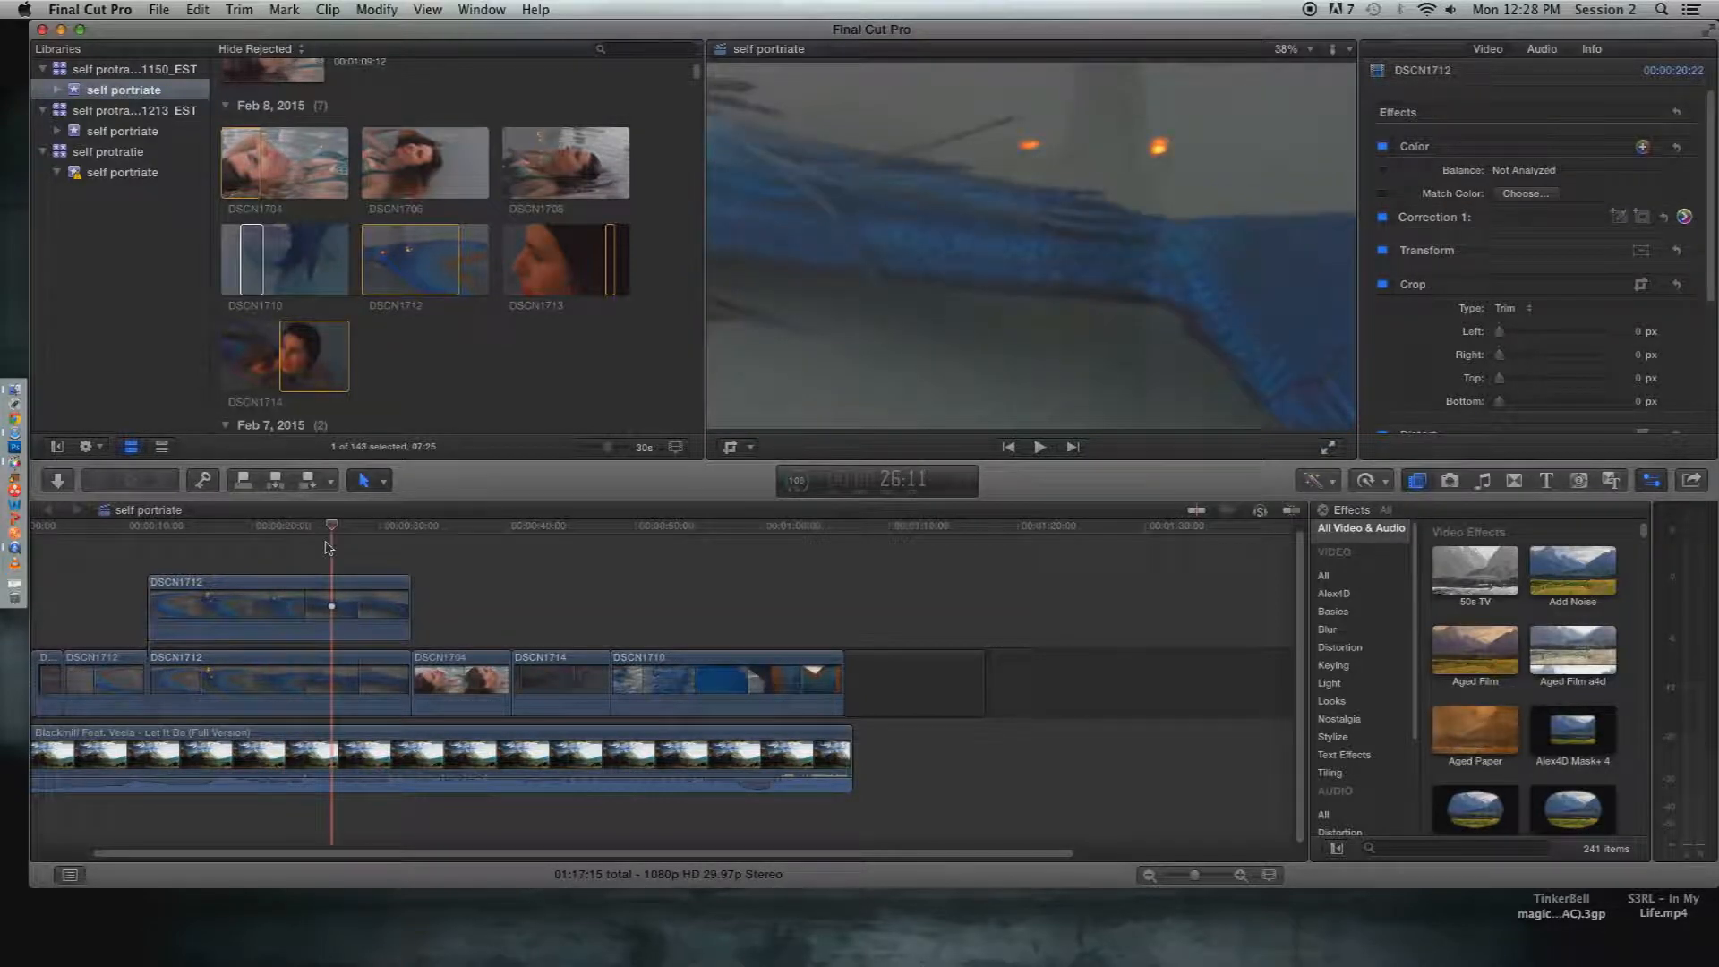
# Select the connected DSCN1712 clip above the main timeline
pyautogui.click(270, 527)
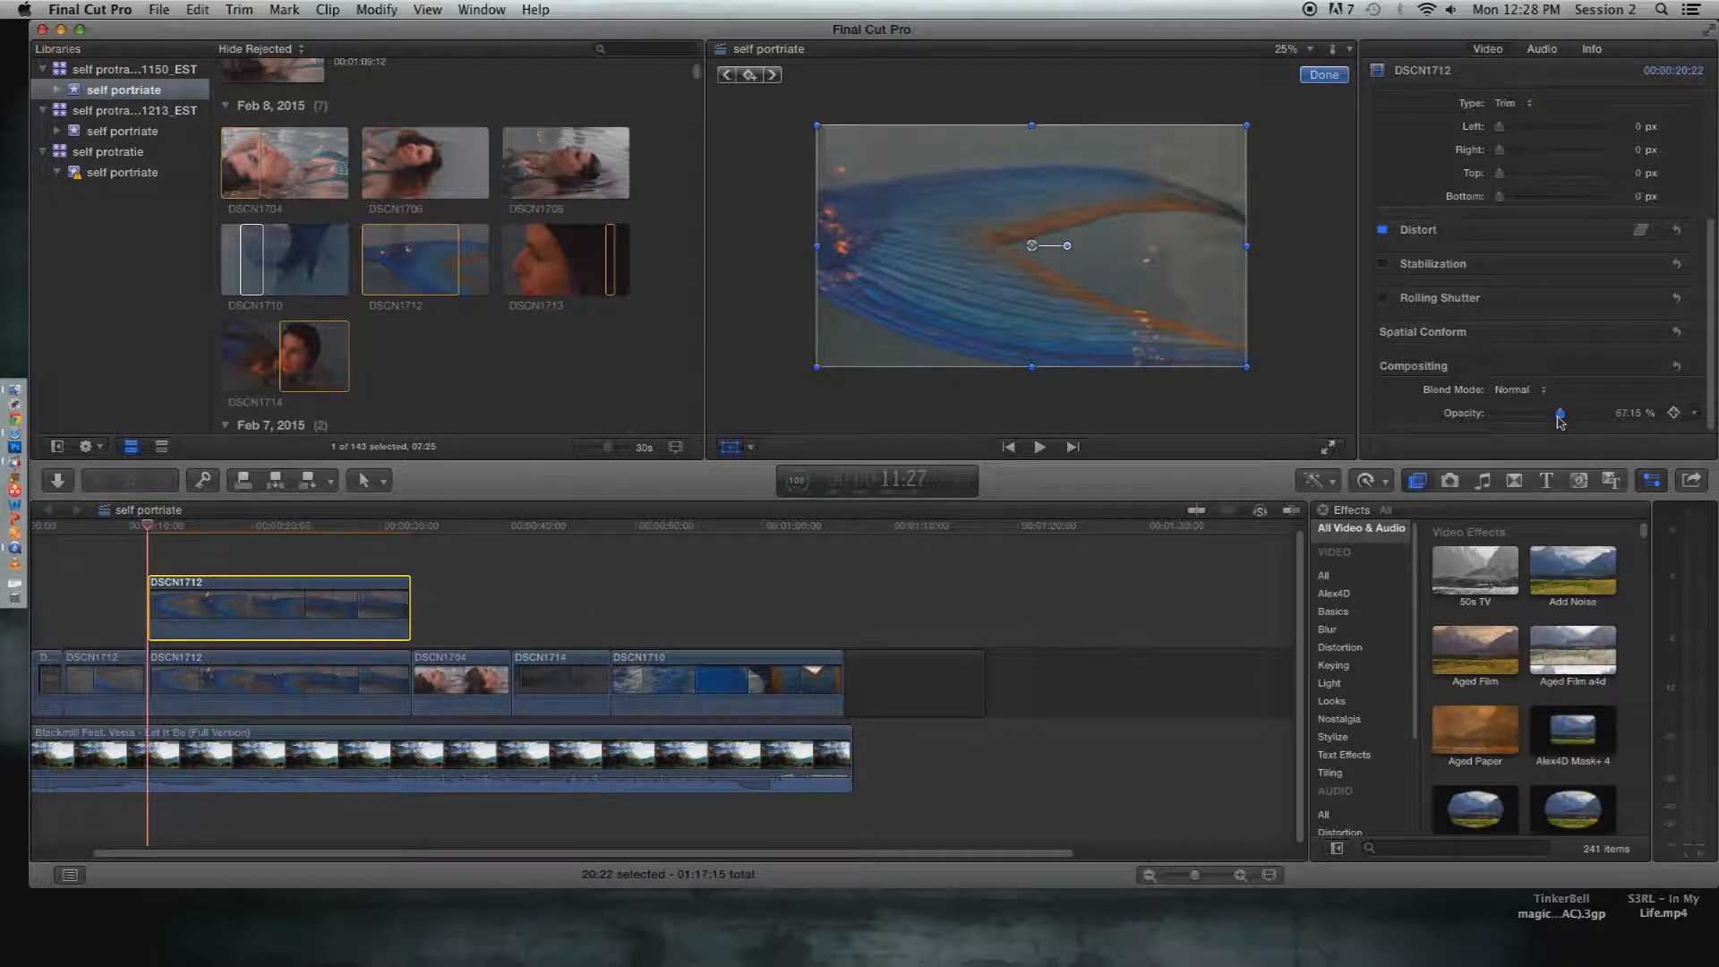
# Drag the Opacity slider to settle the DSCN1712 overlay at about 67%
pyautogui.moveTo(1558, 414); pyautogui.dragTo(1499, 413)
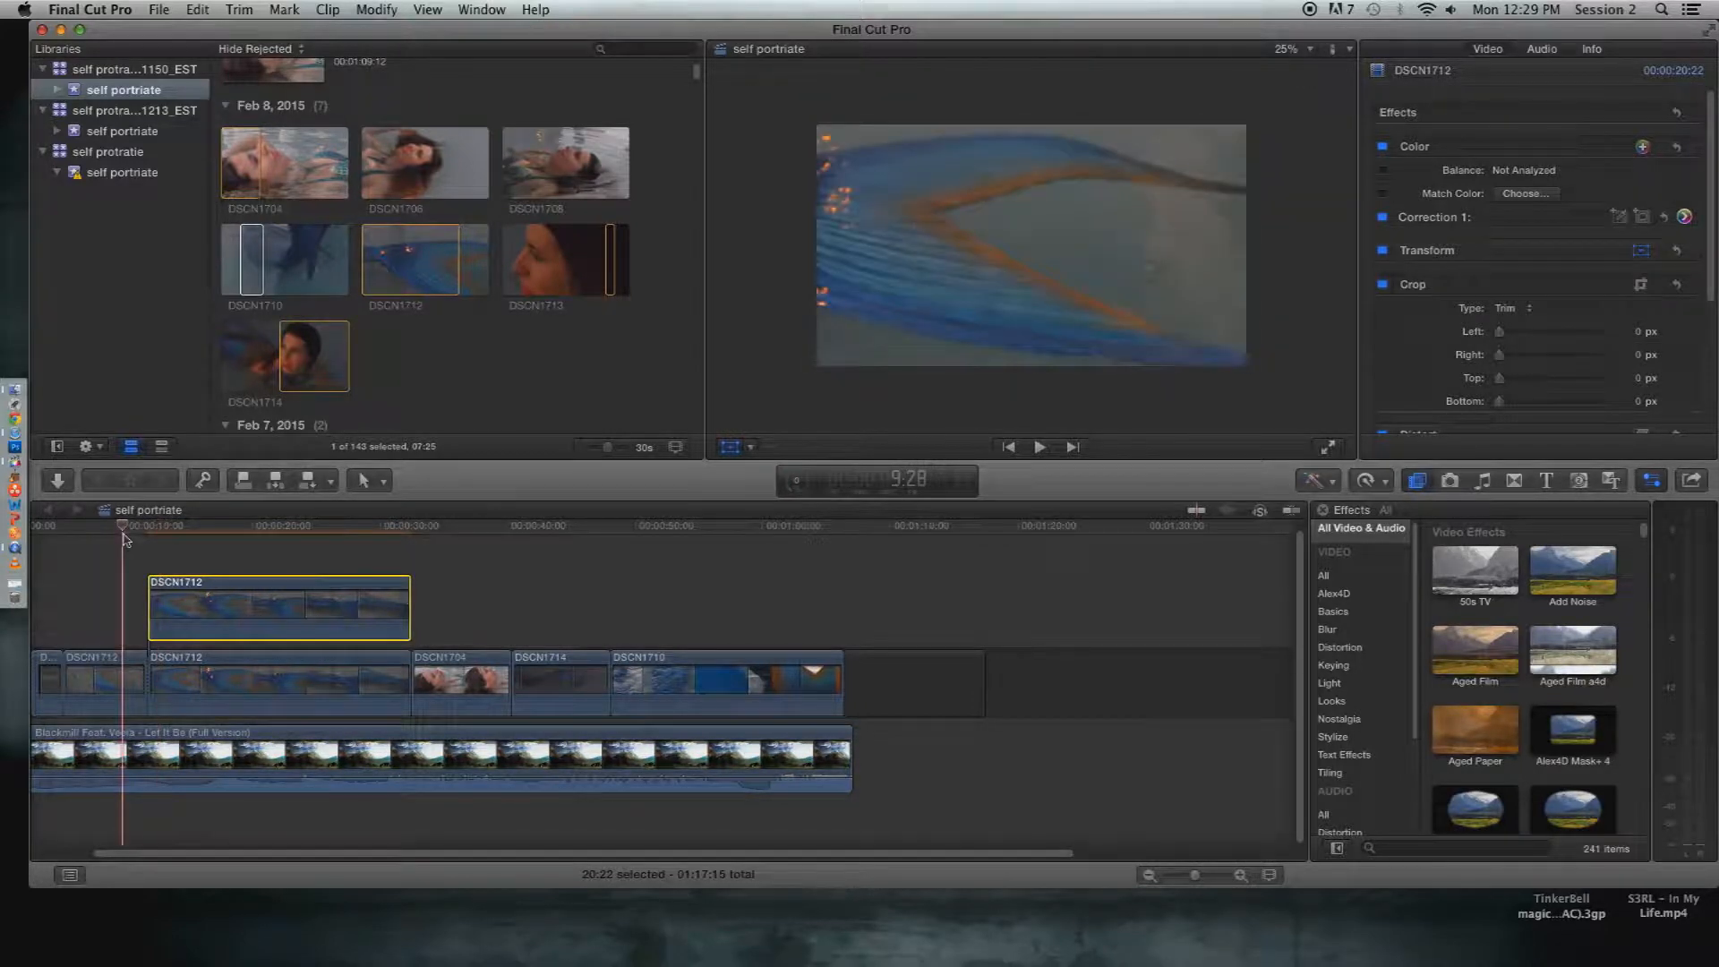
pyautogui.click(1040, 446)
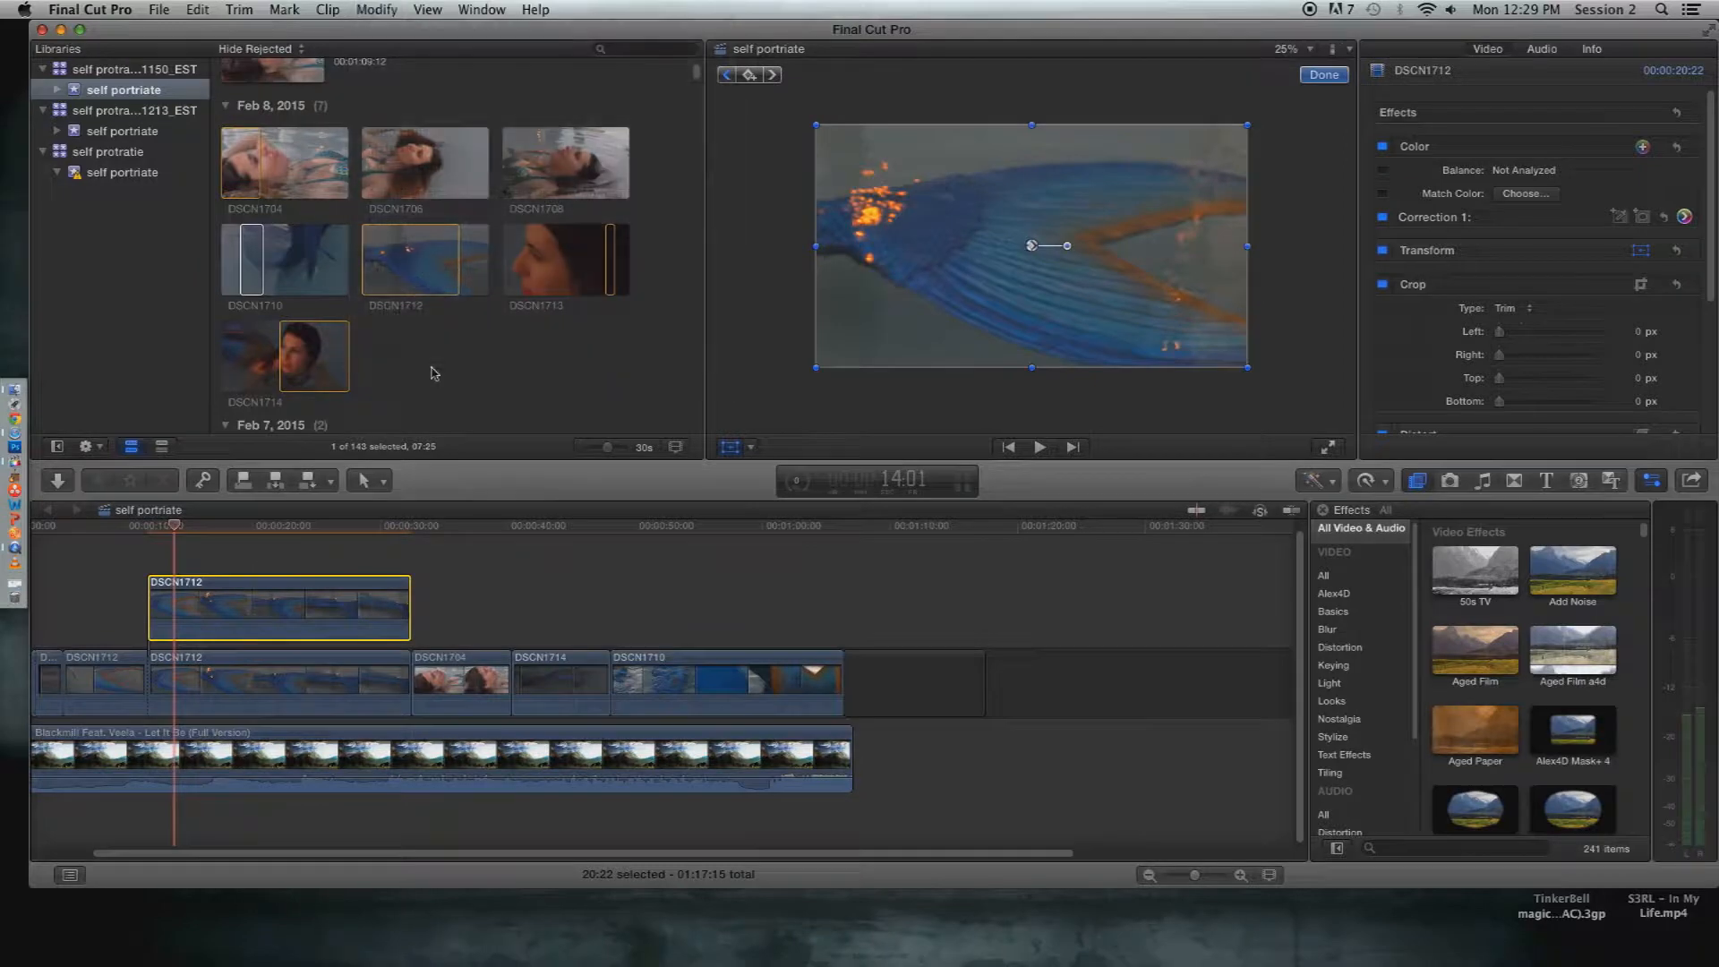
pyautogui.moveTo(365, 482)
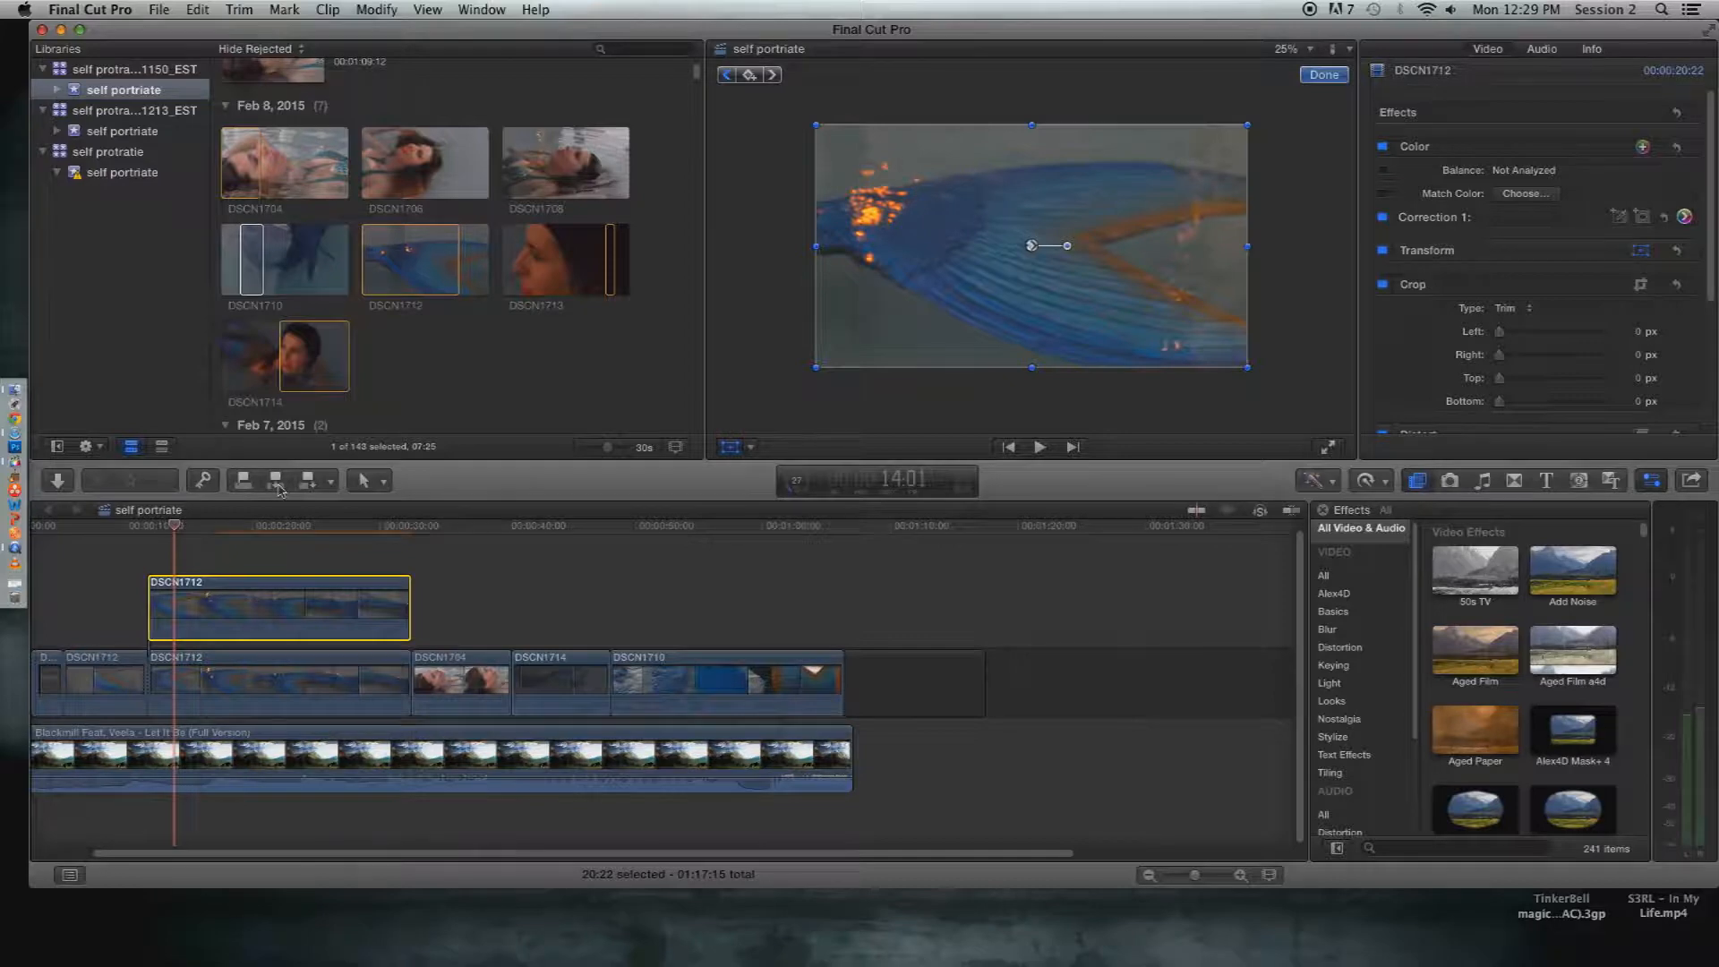
pyautogui.moveTo(278, 481)
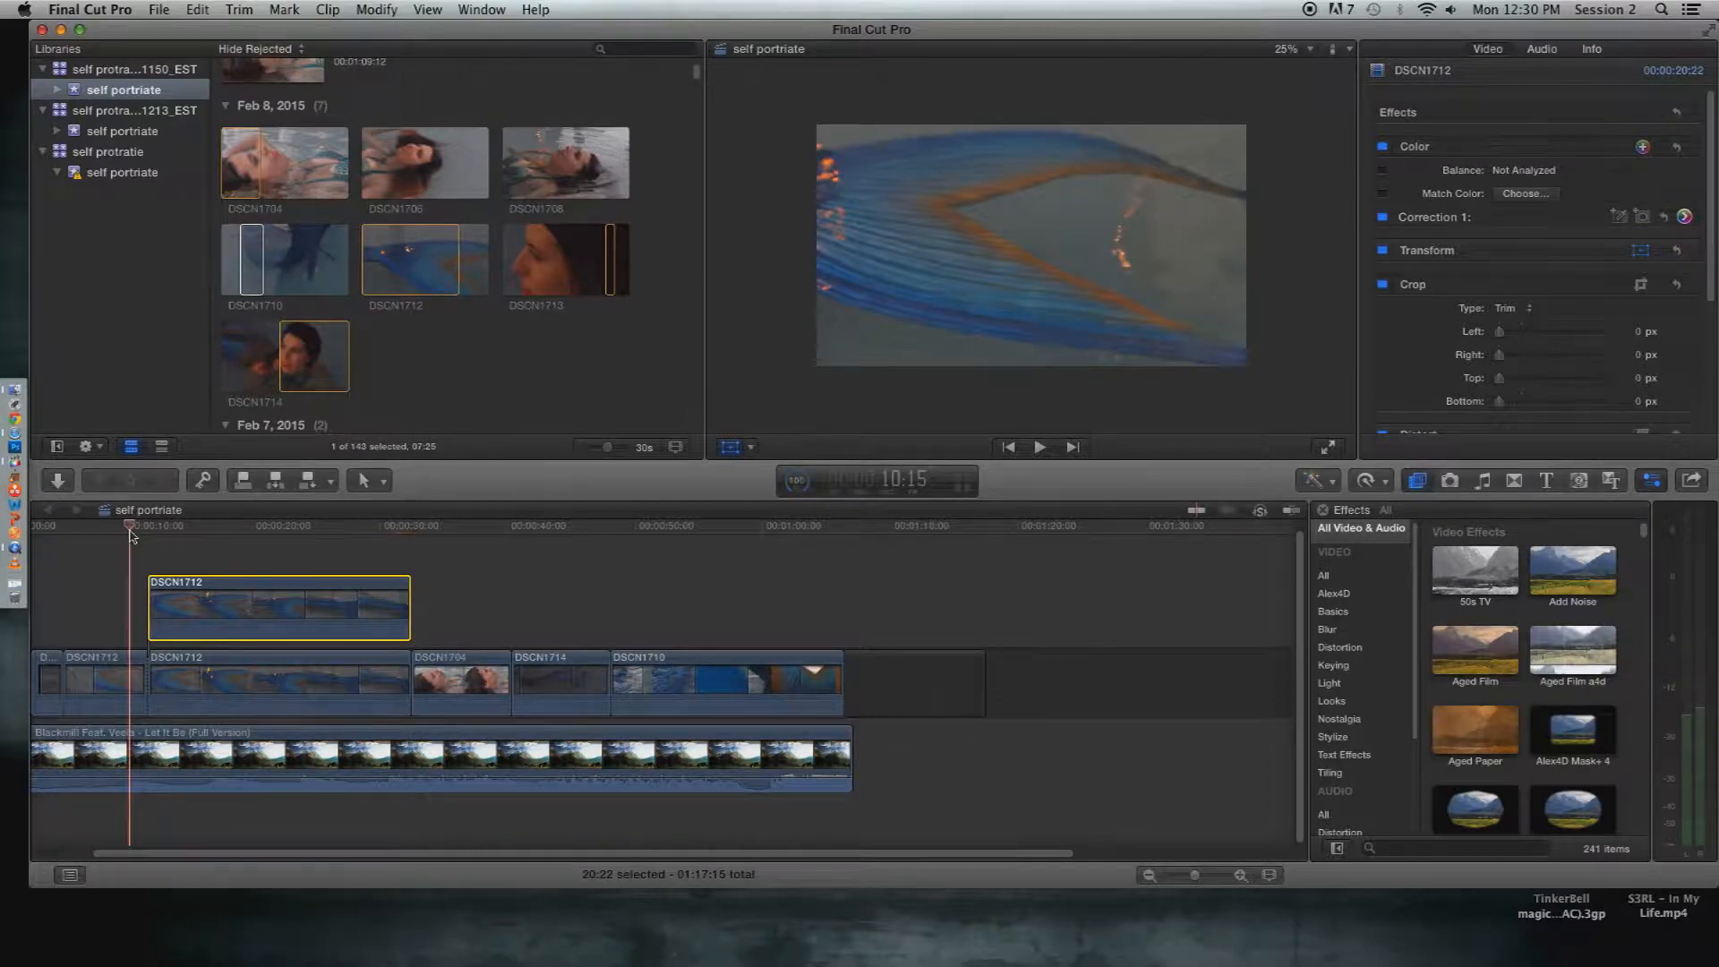
pyautogui.click(1039, 446)
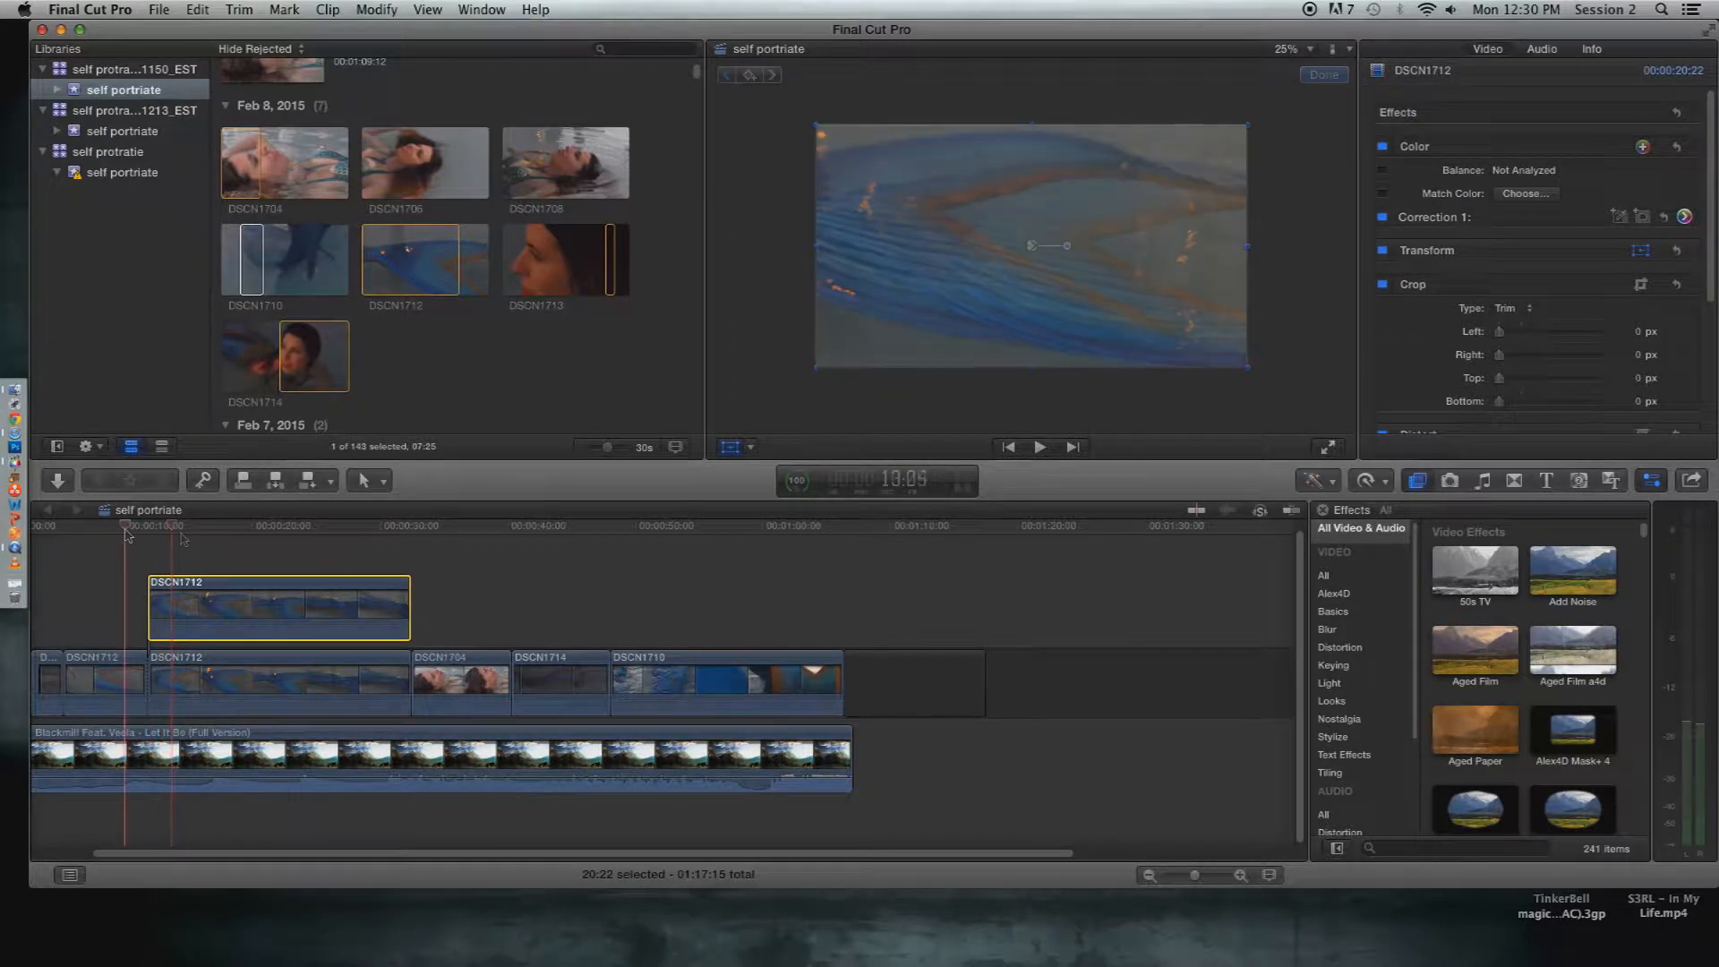
pyautogui.click(1039, 447)
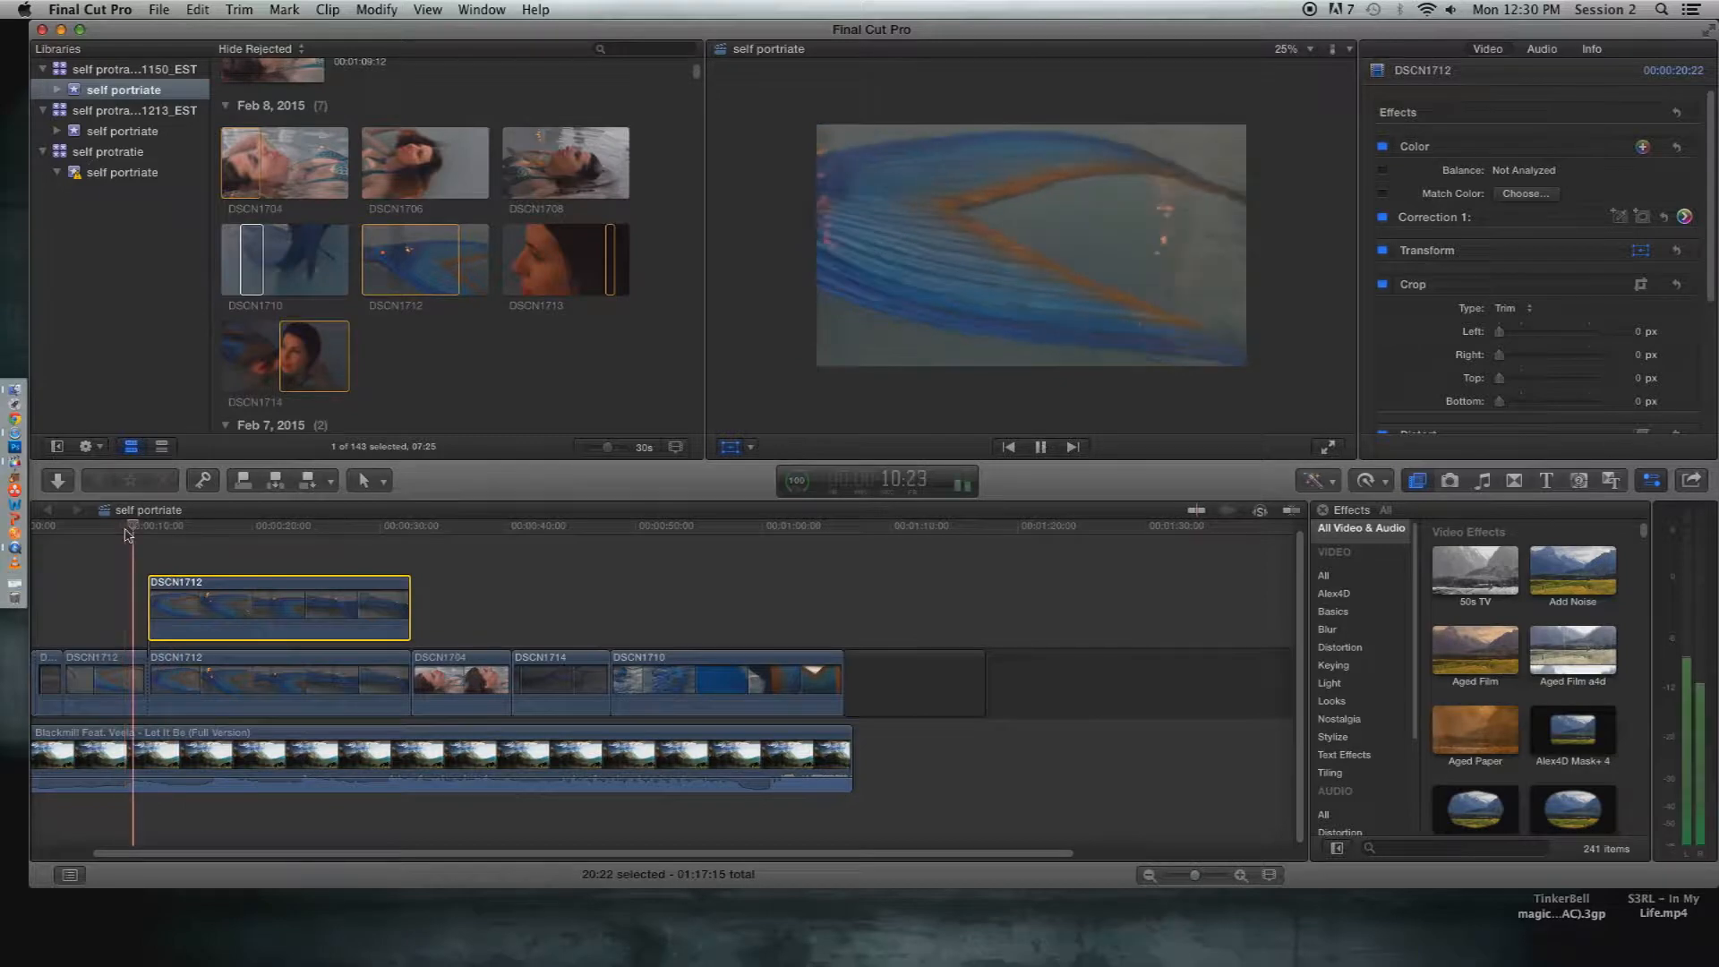